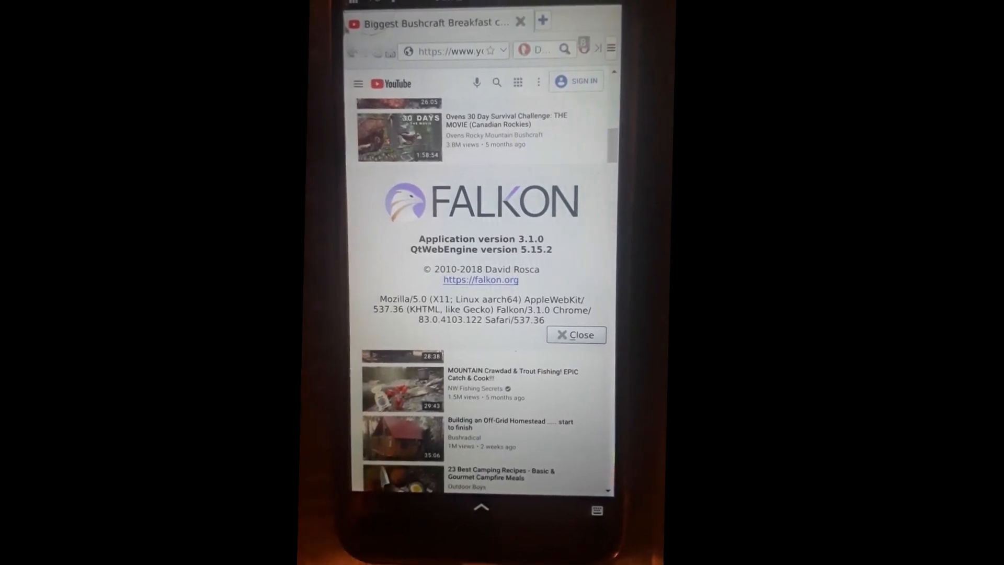
# - Dismiss About Falkon and scroll through the bushcraft video's recommended videos and comments
pyautogui.click(575, 334)
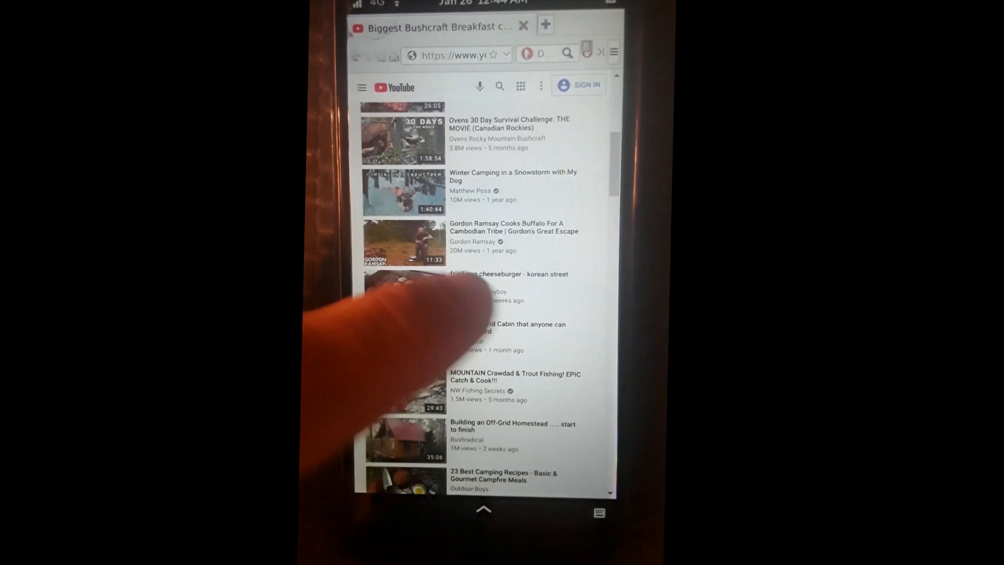
pyautogui.scroll(-3)
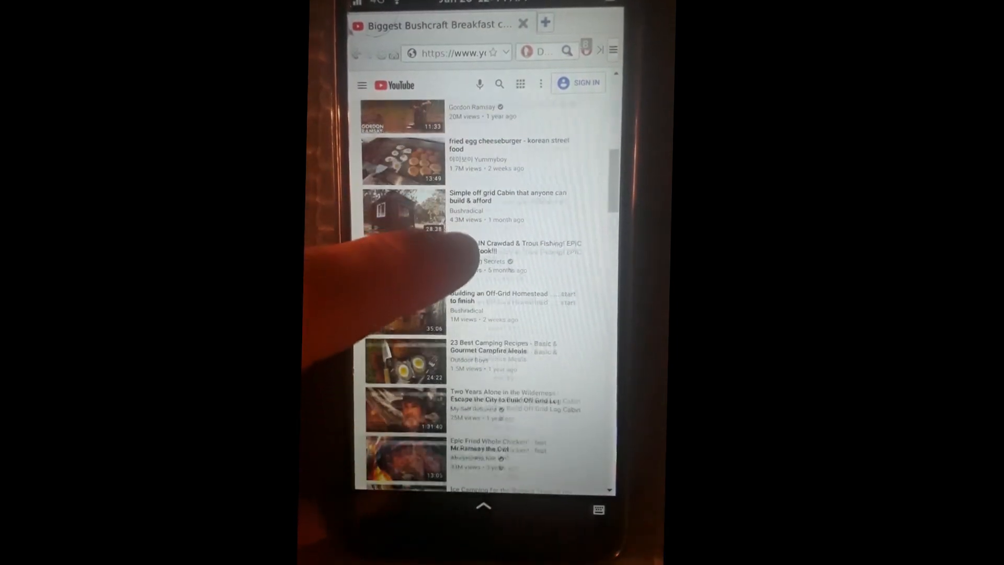
pyautogui.scroll(3)
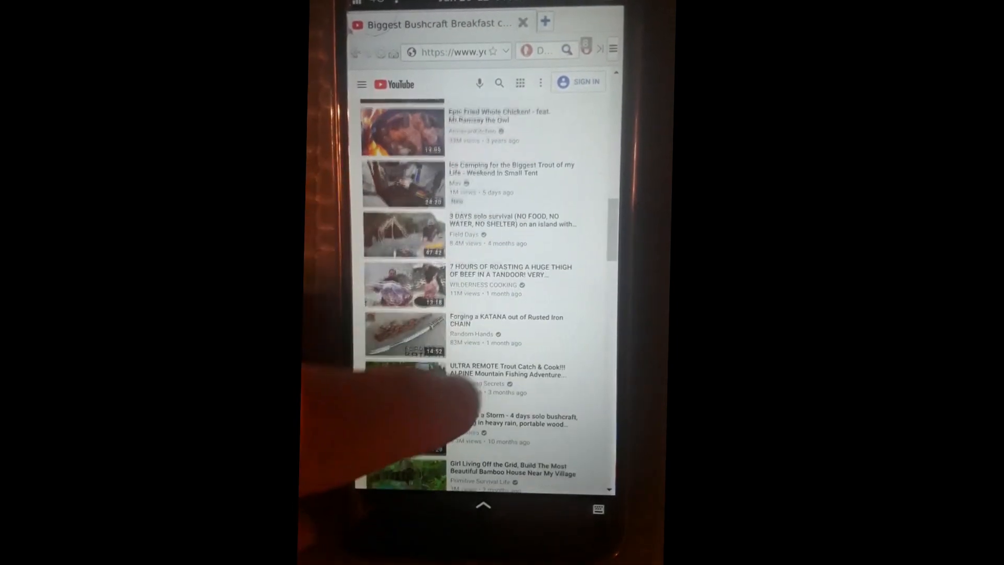
pyautogui.scroll(-3)
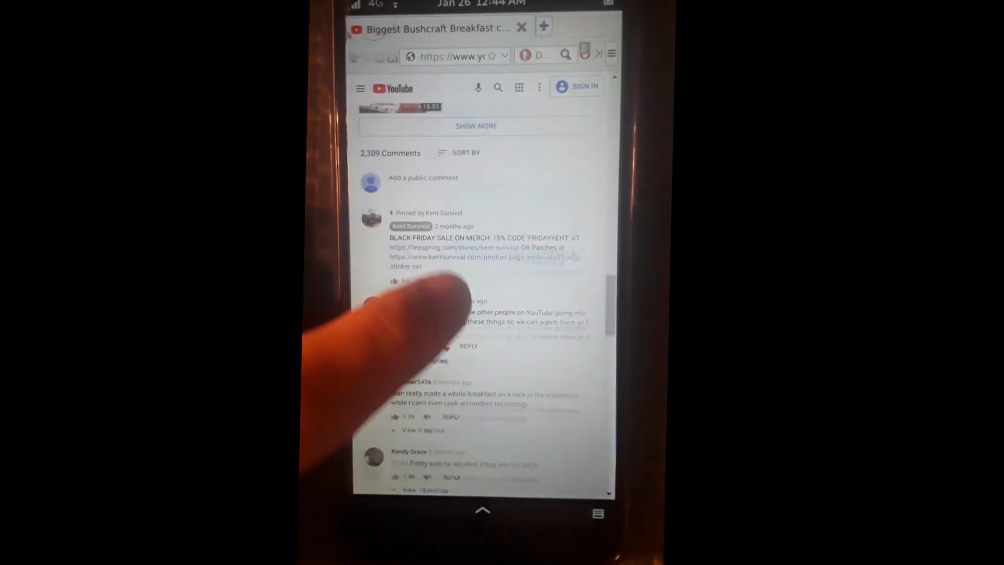
pyautogui.scroll(-3)
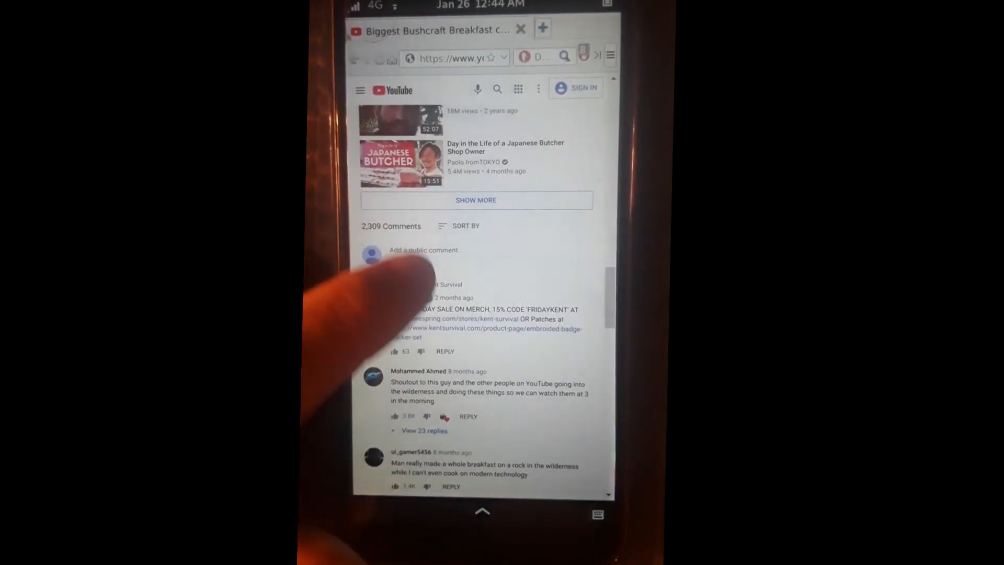
pyautogui.scroll(-3)
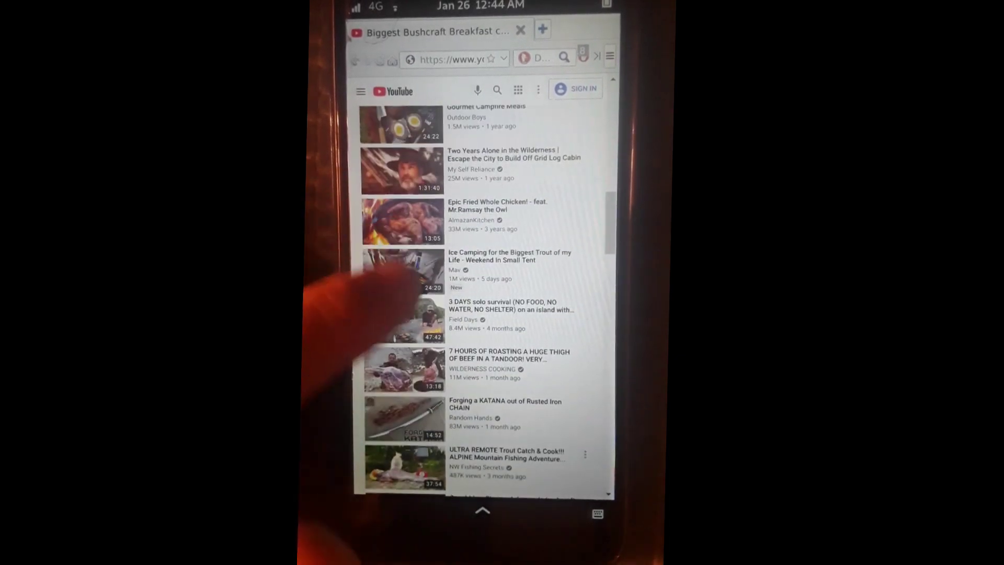
pyautogui.scroll(3)
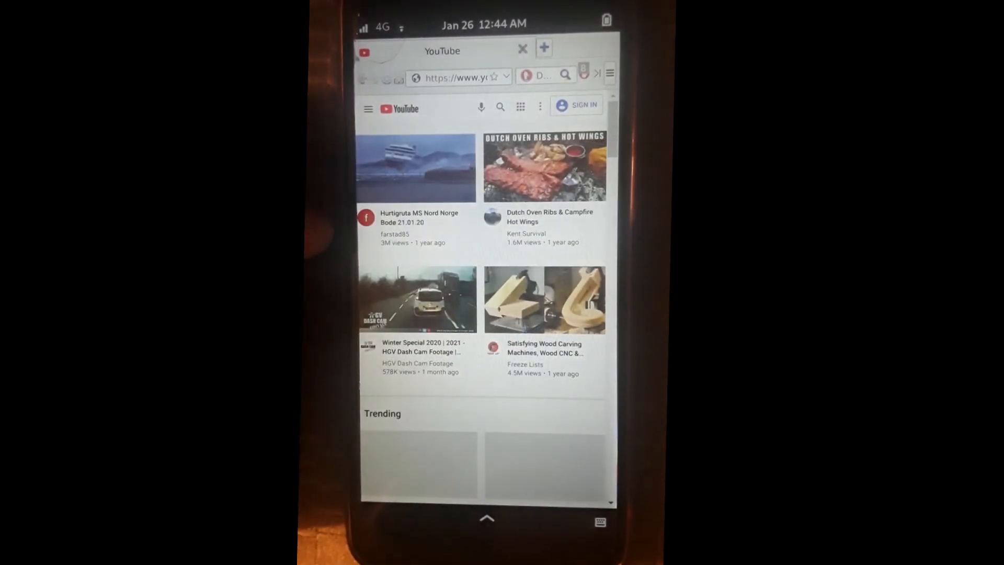
# - Open the Winter Special 2020 HGV Dash Cam video and skip the ad
pyautogui.click(454, 77)
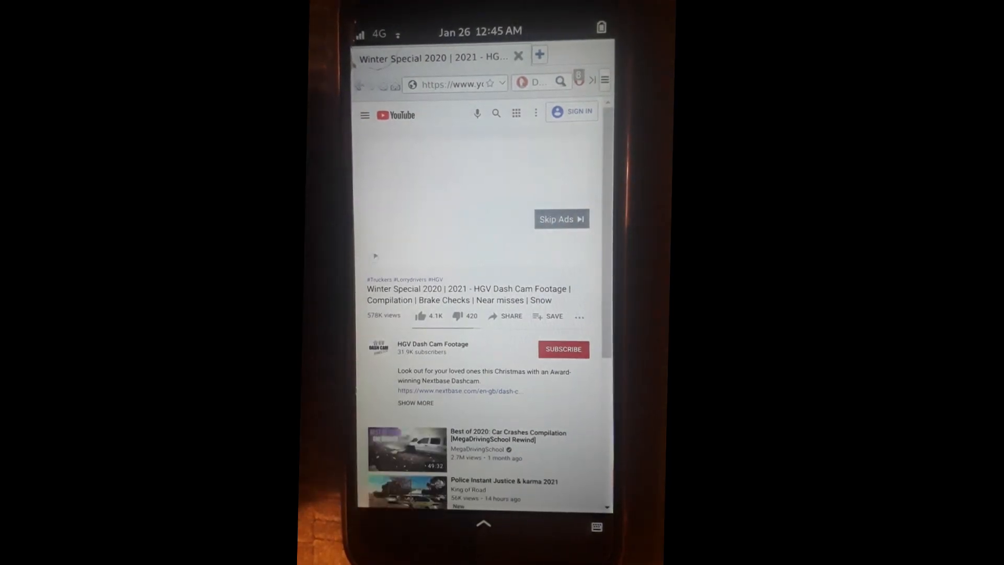
pyautogui.click(560, 219)
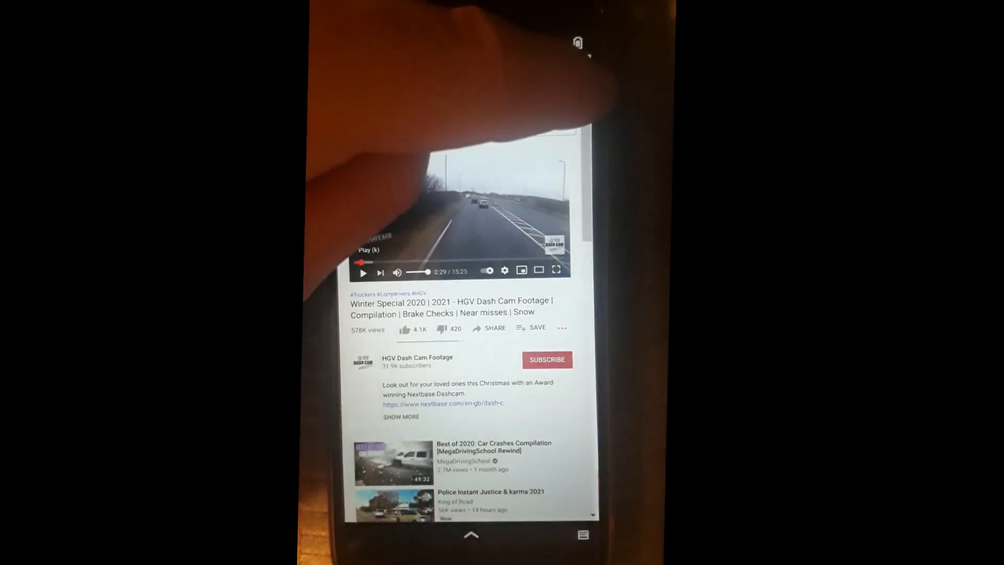
# - Scroll EasyList, view the NoCoin List and Custom Rules tabs, and confirm with OK
pyautogui.click(579, 98)
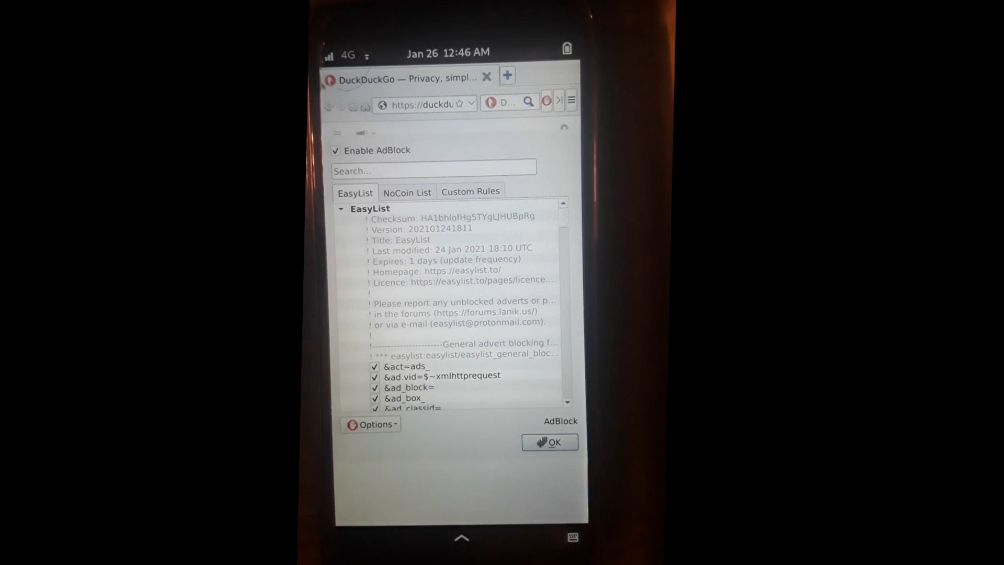
pyautogui.scroll(-3)
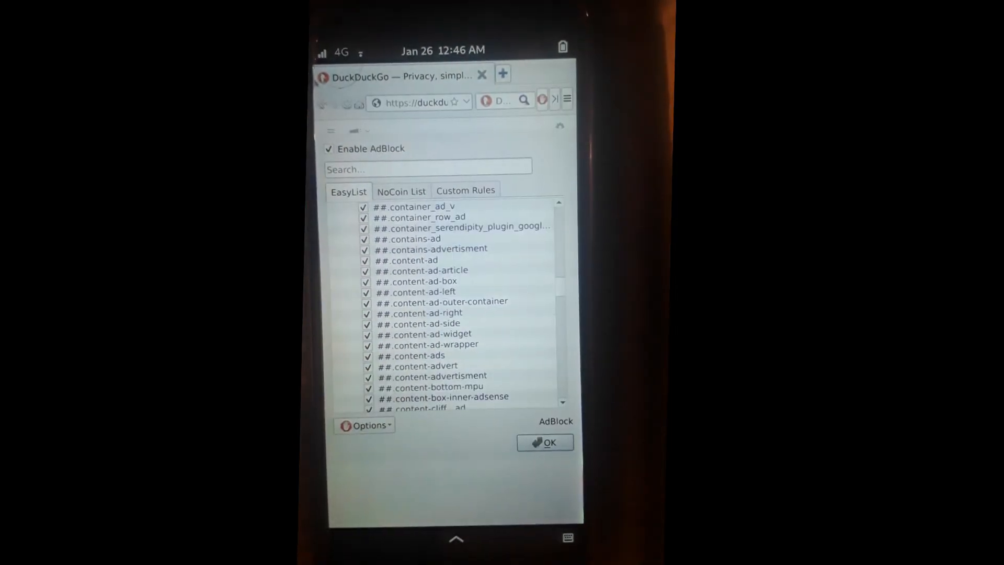
pyautogui.click(401, 190)
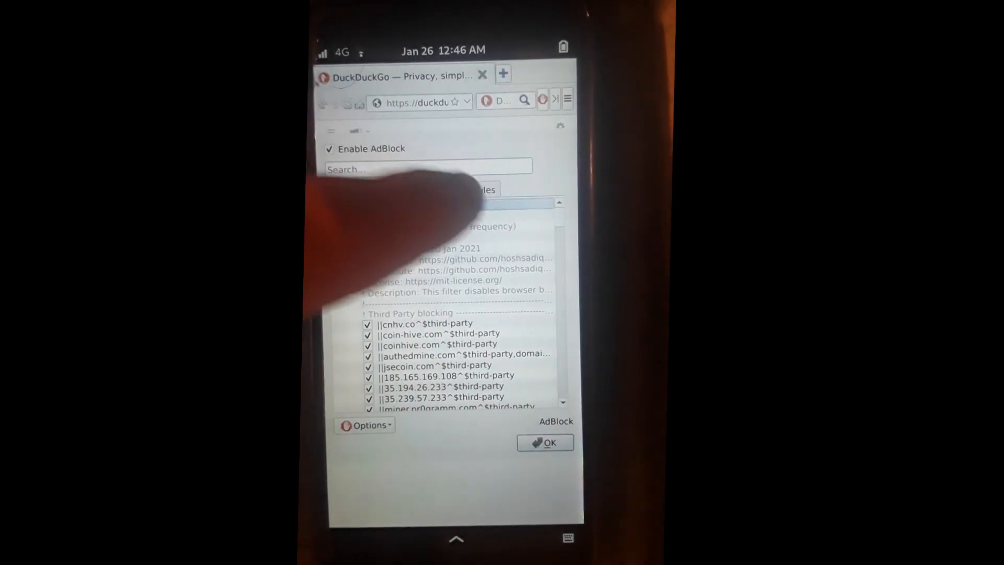
pyautogui.click(465, 189)
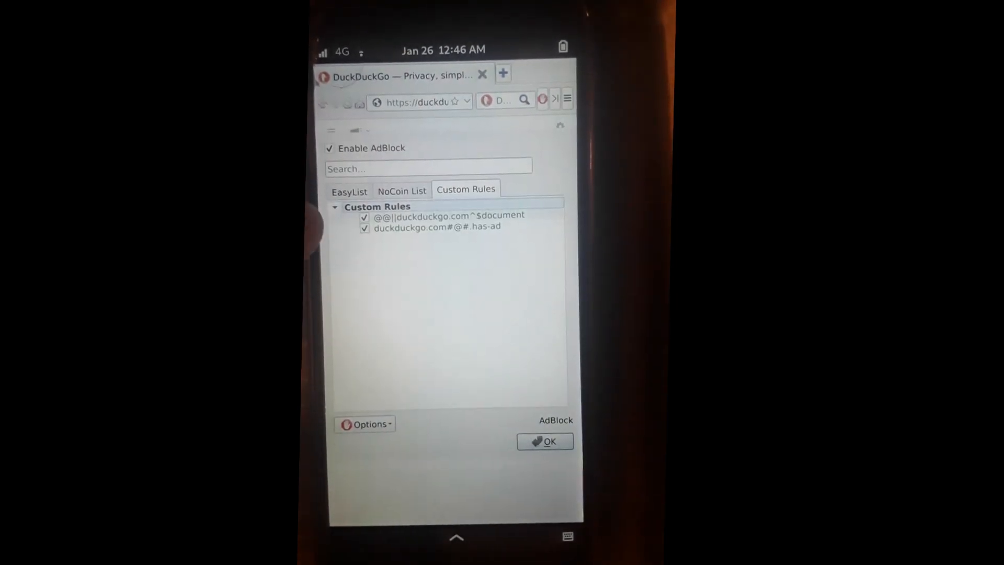
pyautogui.click(370, 414)
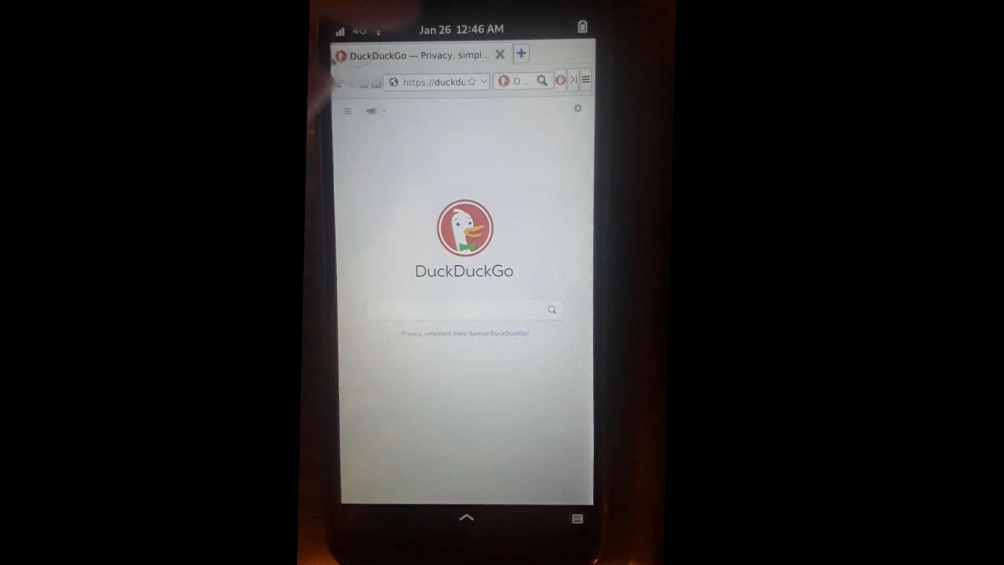
# - Choose Preferences from Falkon's hamburger menu
pyautogui.click(583, 80)
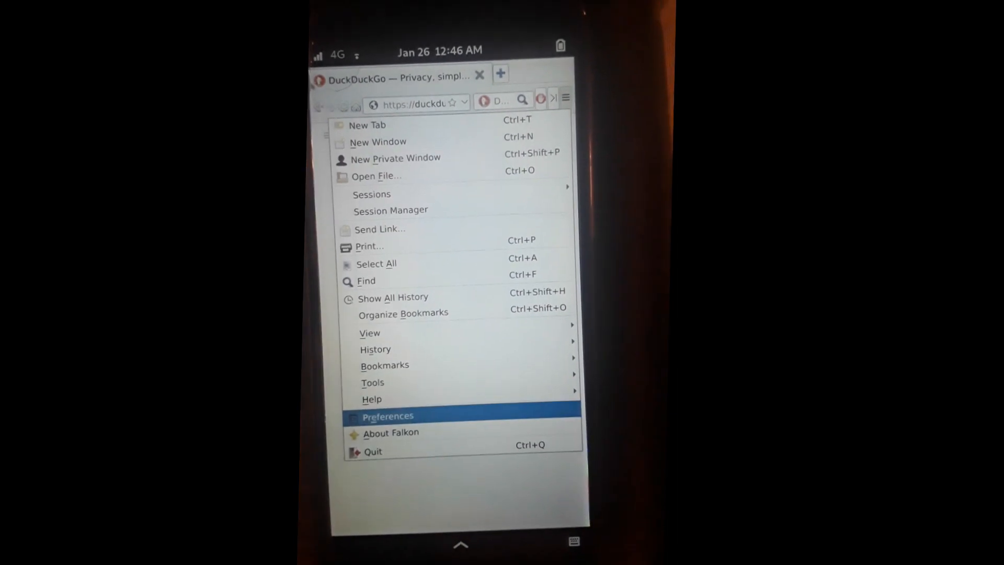
pyautogui.click(388, 416)
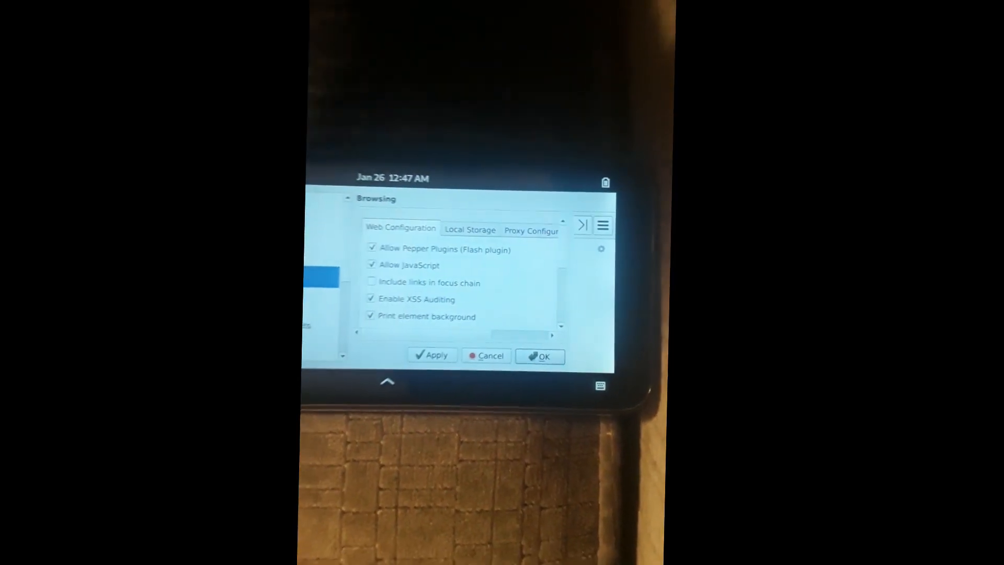
# - View the 127.0.0.1:9050 proxy settings and Web Configuration options, then go to Keyboard Shortcuts
pyautogui.click(531, 230)
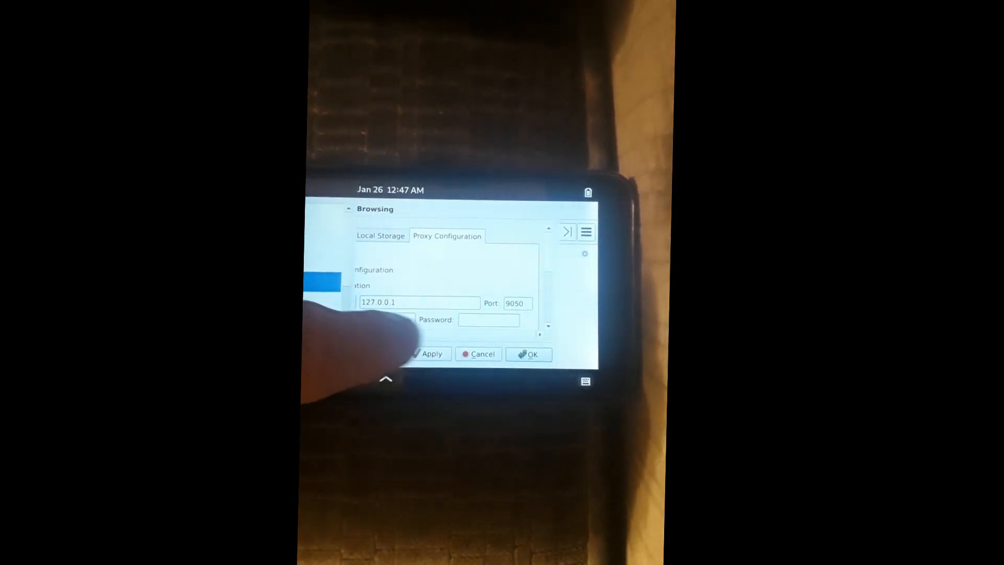
pyautogui.click(396, 238)
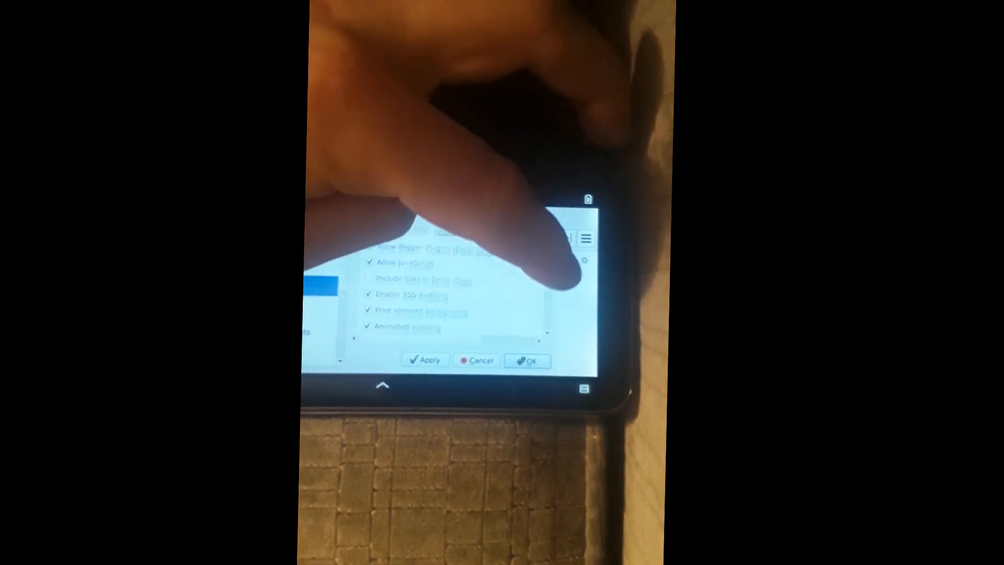
pyautogui.scroll(-3)
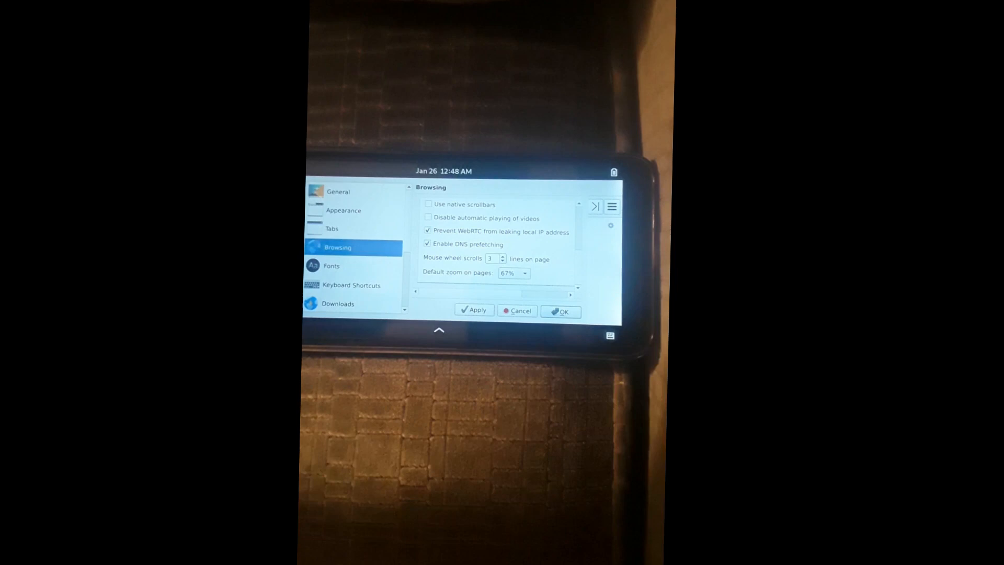
pyautogui.click(351, 285)
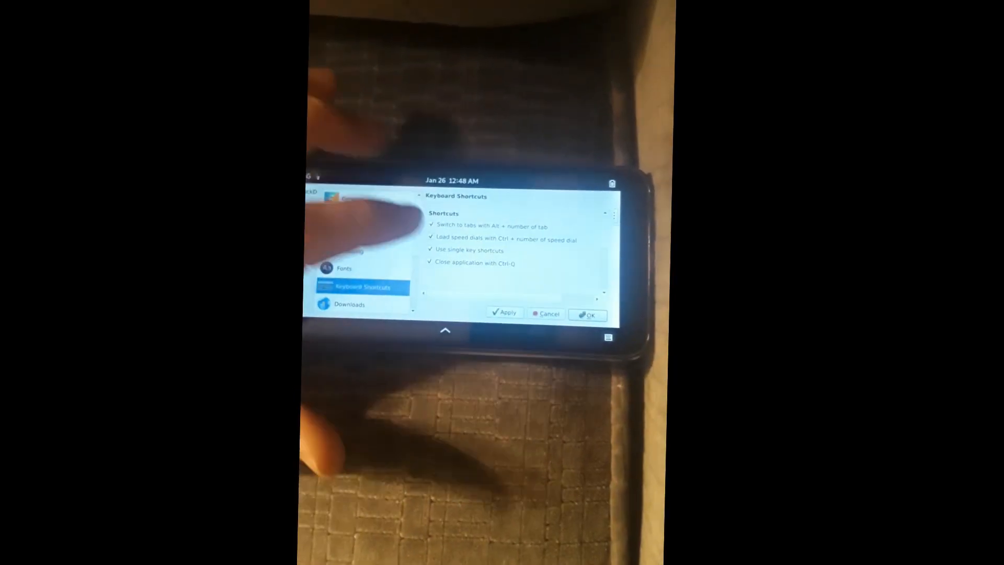
# - Look through the Privacy and Notifications preference pages, with native notifications enabled
pyautogui.click(348, 304)
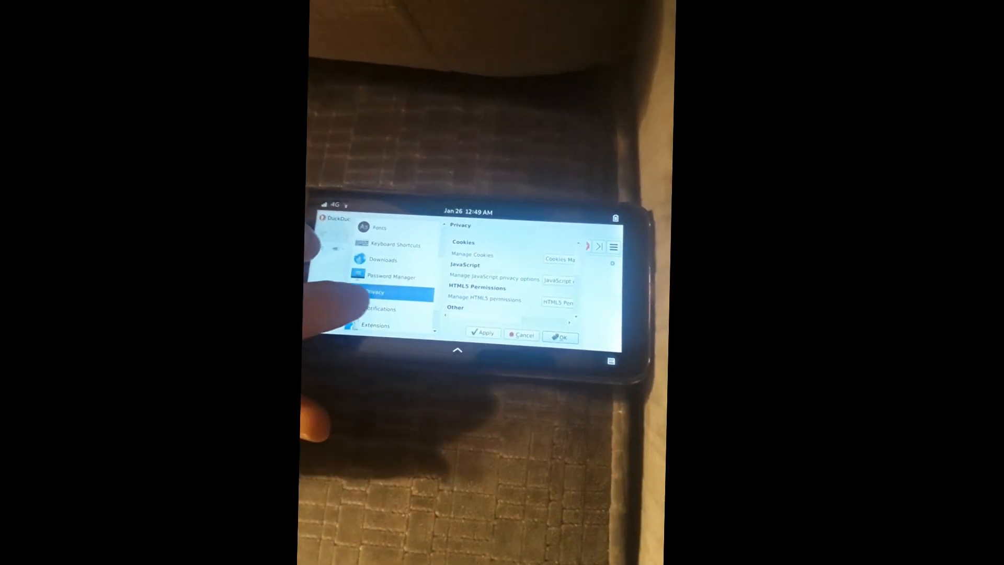
pyautogui.click(379, 309)
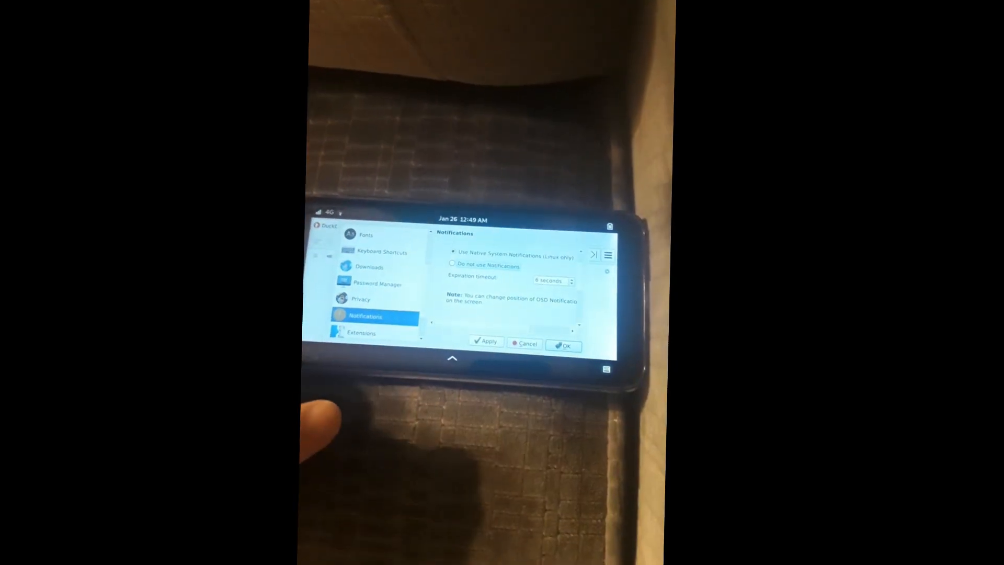
pyautogui.click(361, 333)
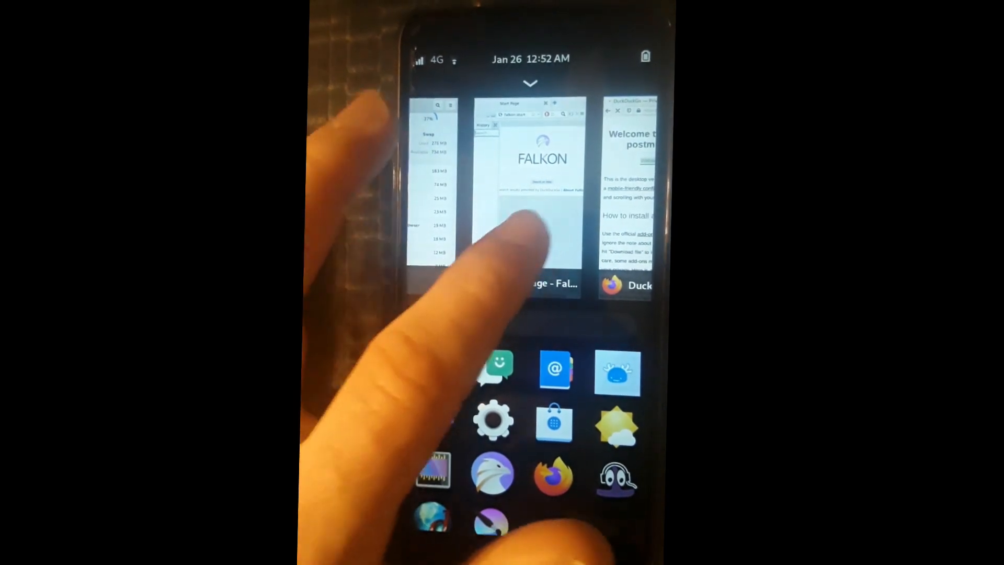
# - Bring the Falkon Start Page window back from the Phosh app switcher
pyautogui.click(530, 192)
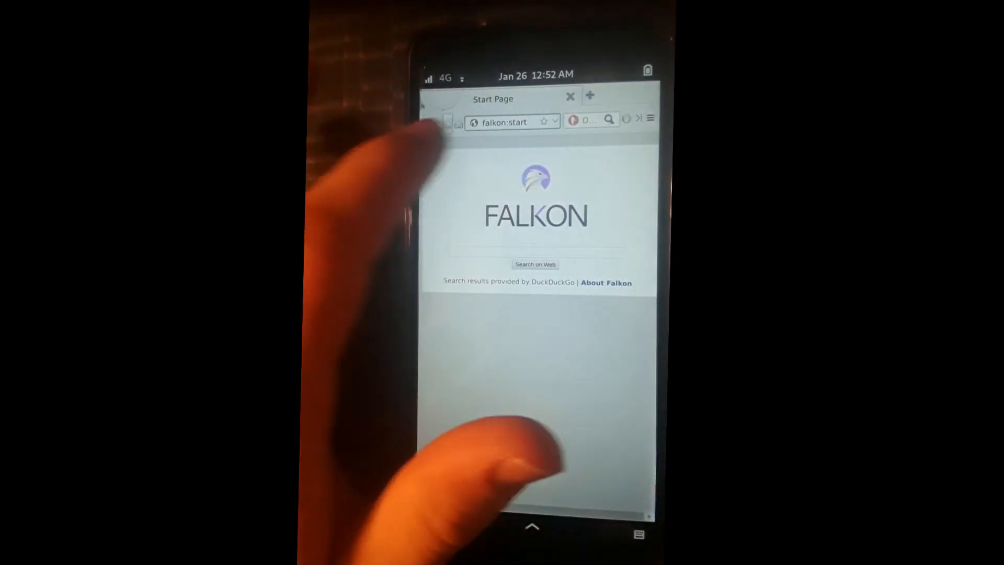
pyautogui.click(506, 121)
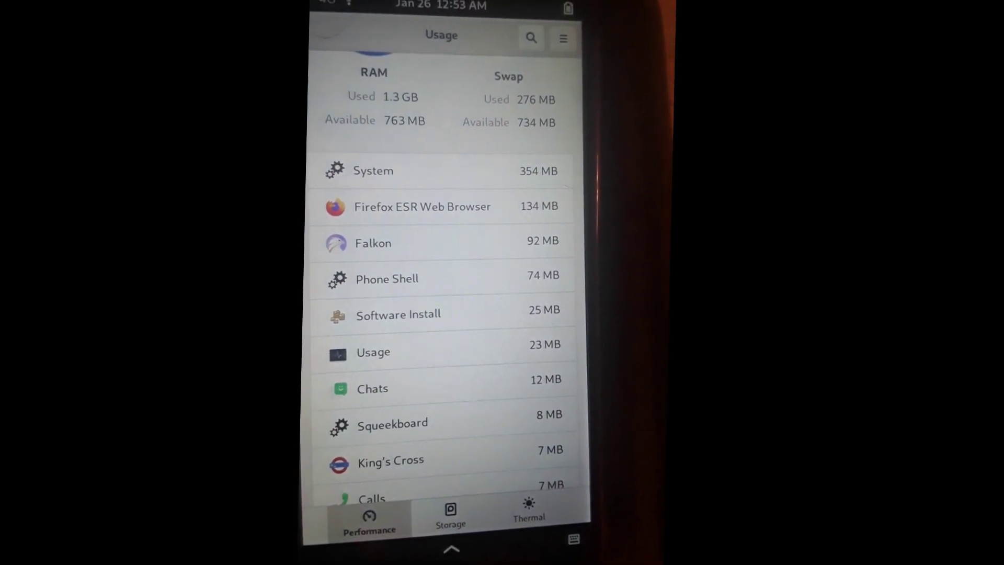
# - Scroll Usage's memory list showing Firefox ESR at 134 MB and Falkon at 92 MB
pyautogui.scroll(3)
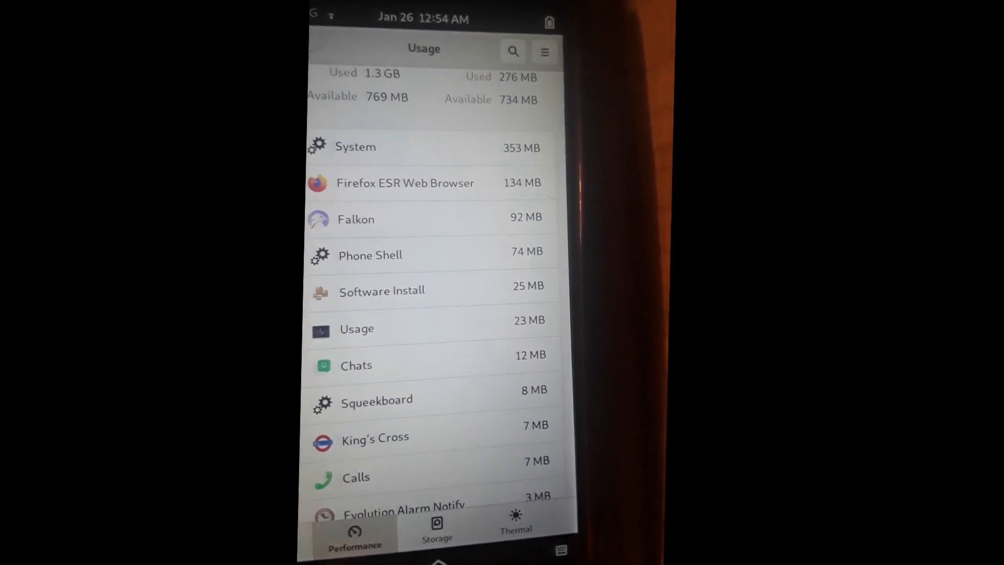
pyautogui.scroll(-3)
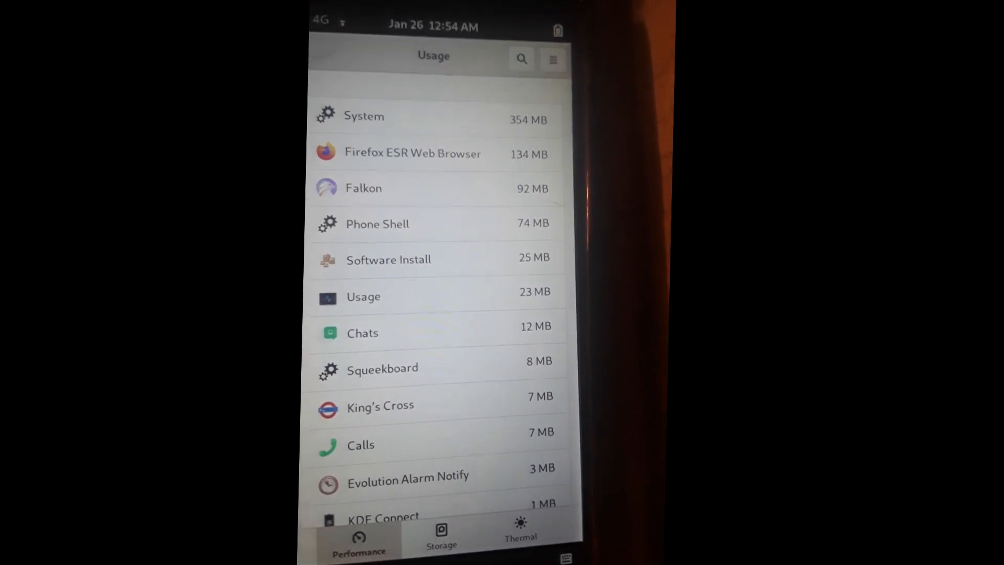
pyautogui.scroll(-3)
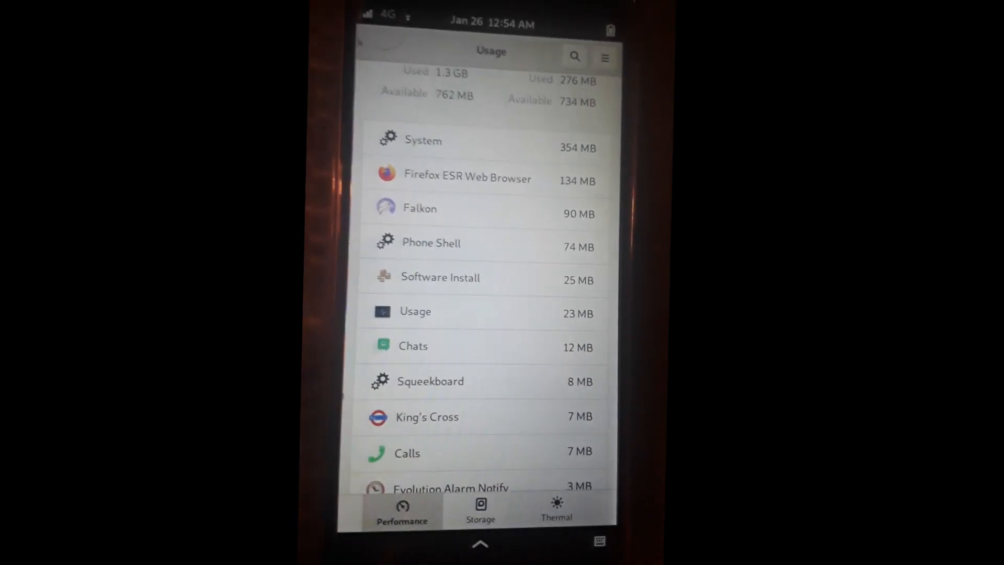
pyautogui.scroll(3)
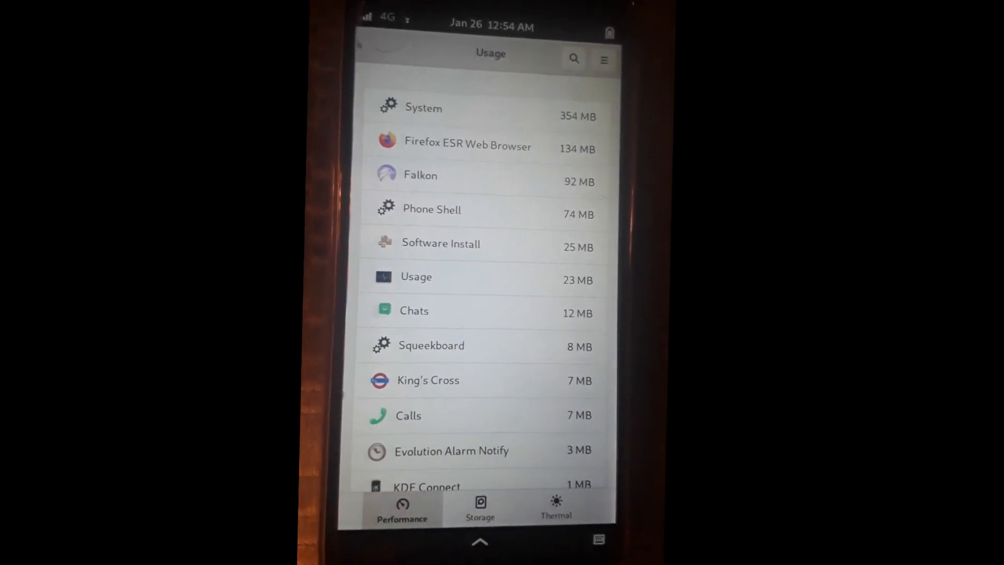
pyautogui.click(480, 541)
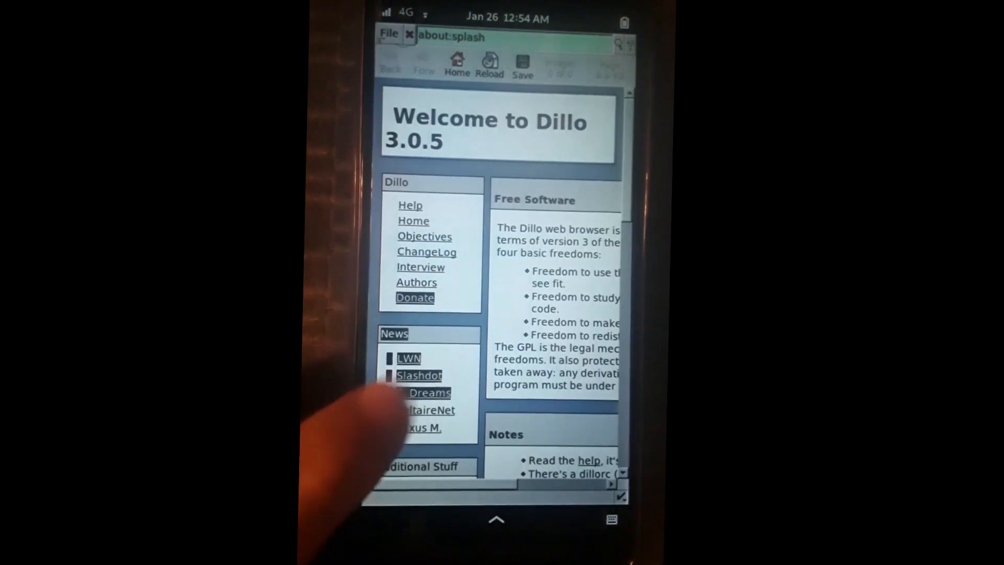
# - Scroll down the Welcome to Dillo 3.0.5 splash page
pyautogui.scroll(-3)
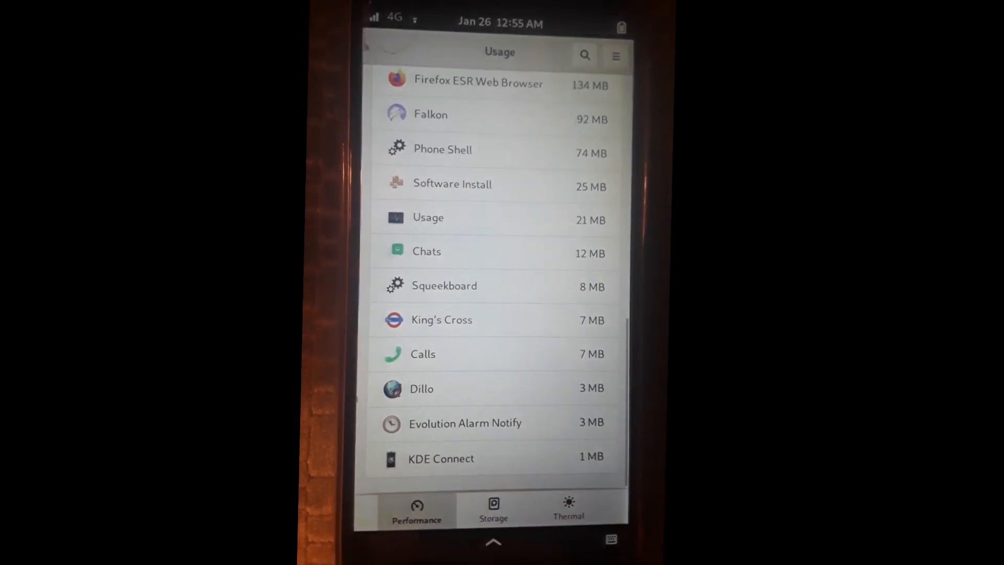
# - Scroll the Usage memory list to find Dillo at 3 MB
pyautogui.scroll(-3)
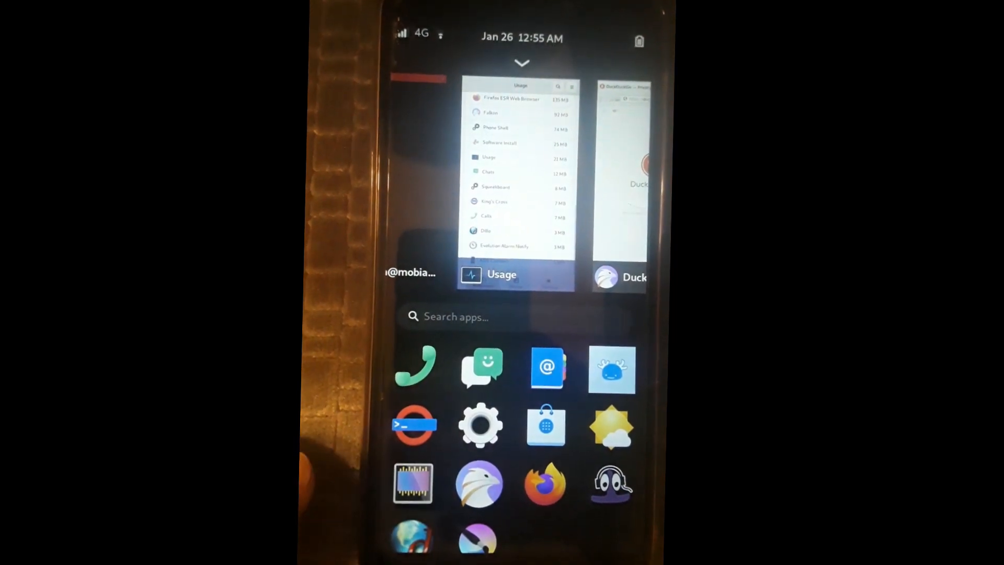
# - Scroll the Phosh app grid and launch NetSurf from its icon
pyautogui.scroll(-3)
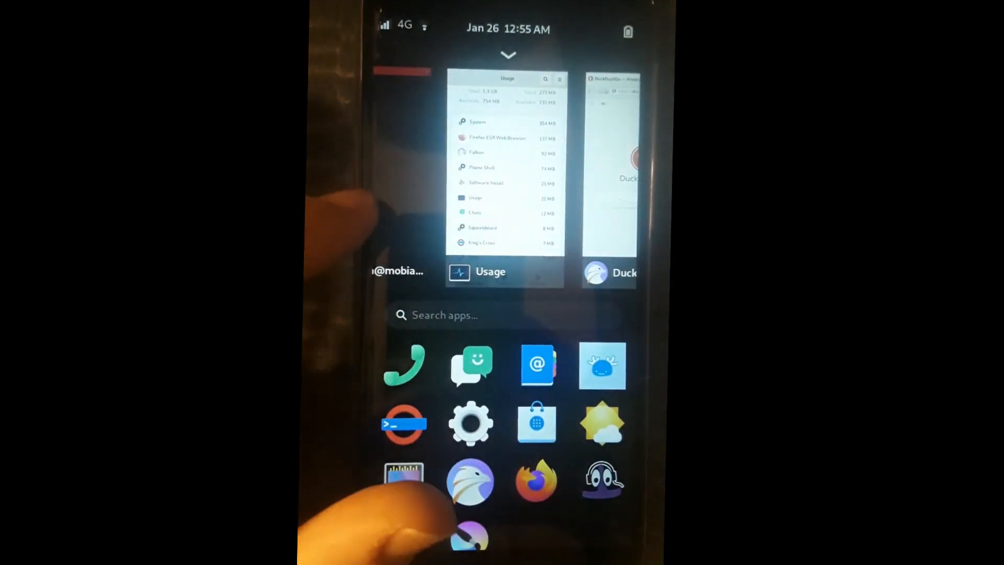
pyautogui.click(505, 176)
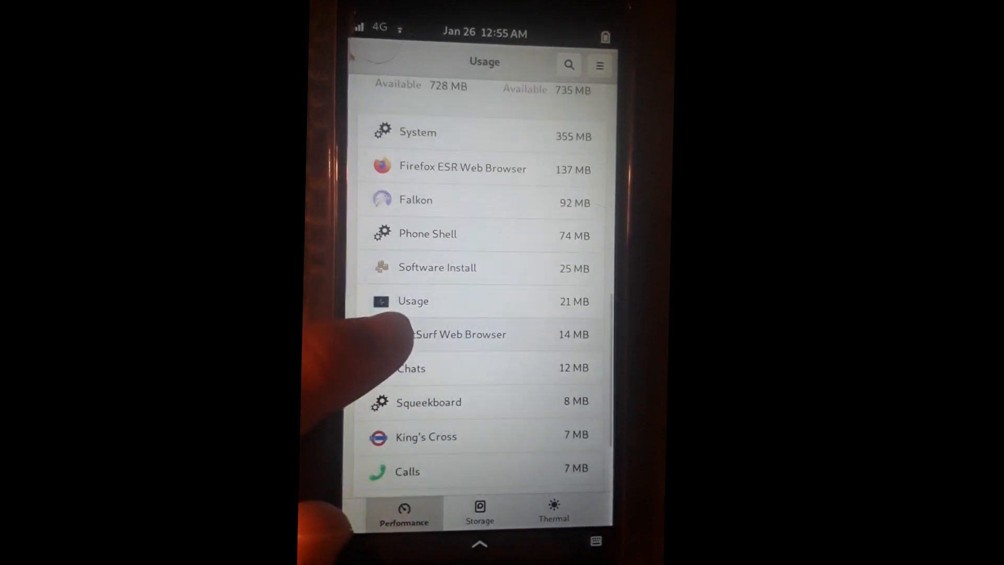
# - Scroll Usage's Performance list to find NetSurf Web Browser using 14 MB
pyautogui.scroll(3)
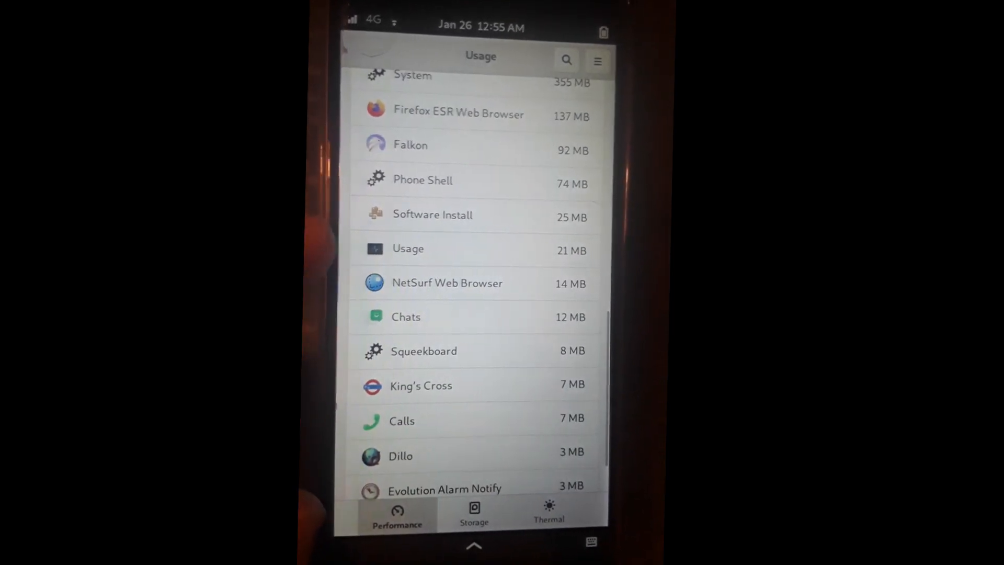
pyautogui.scroll(-3)
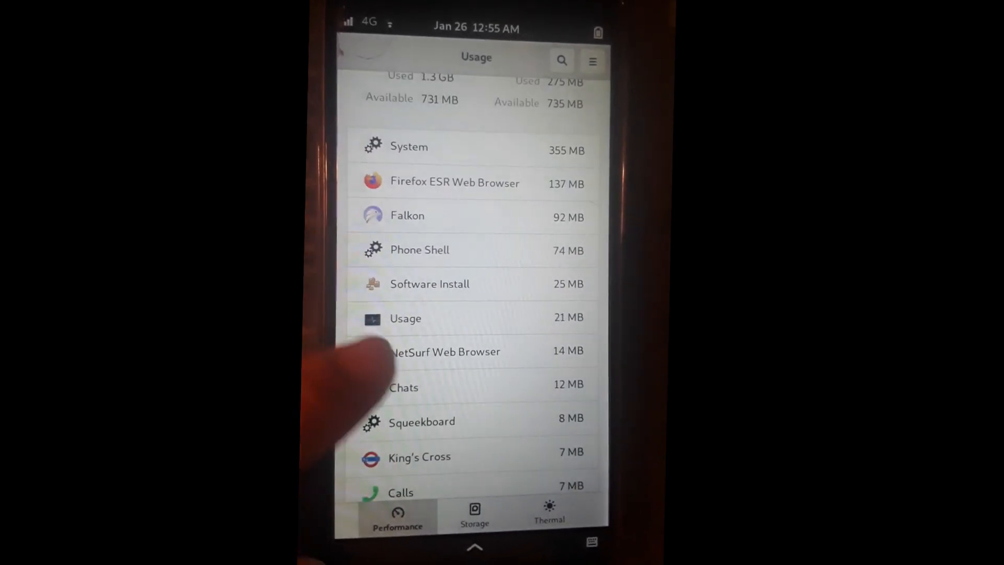
pyautogui.scroll(3)
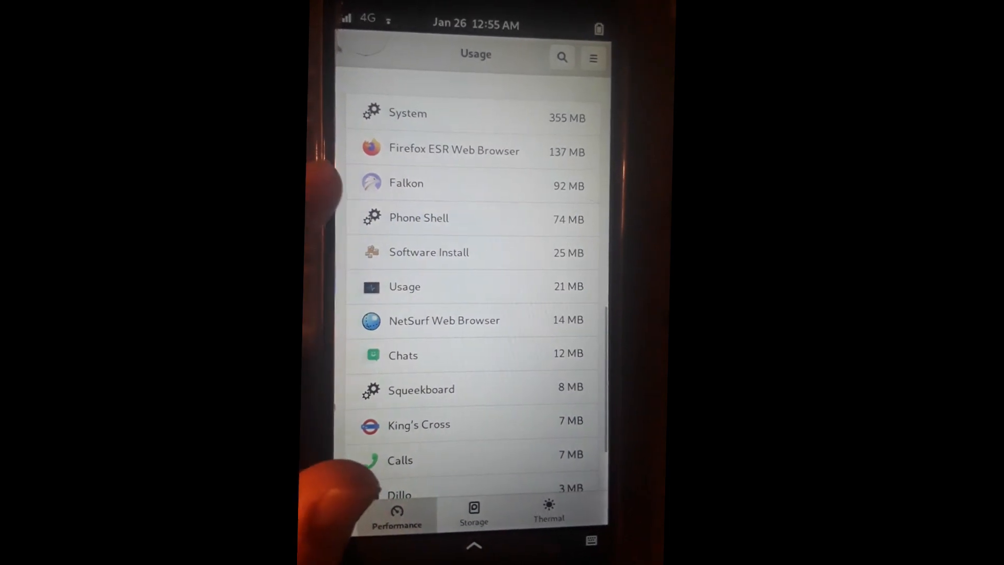
pyautogui.scroll(3)
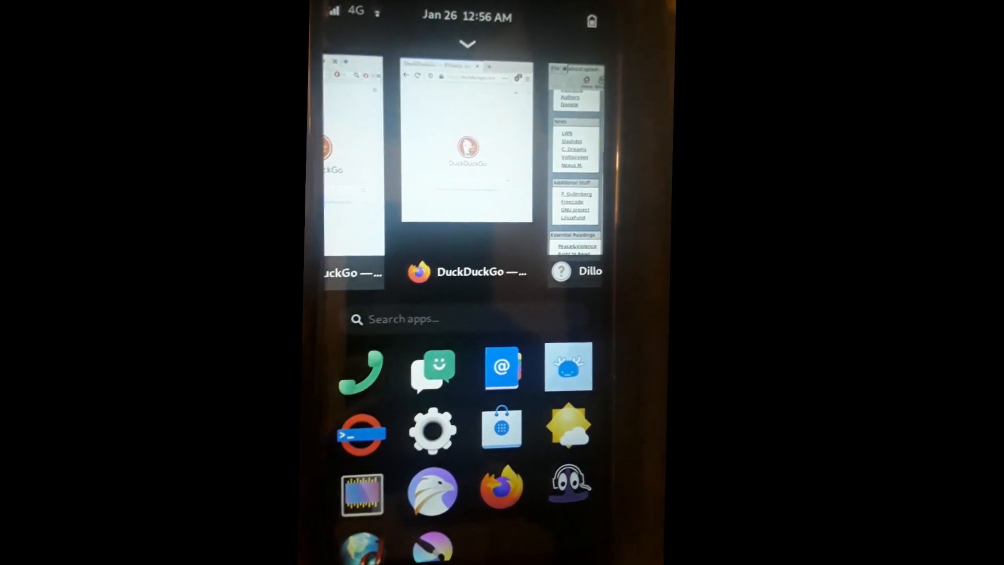
# - Swipe through the open Firefox, Dillo and NetSurf windows, then scroll the app grid
pyautogui.hscroll(-3)
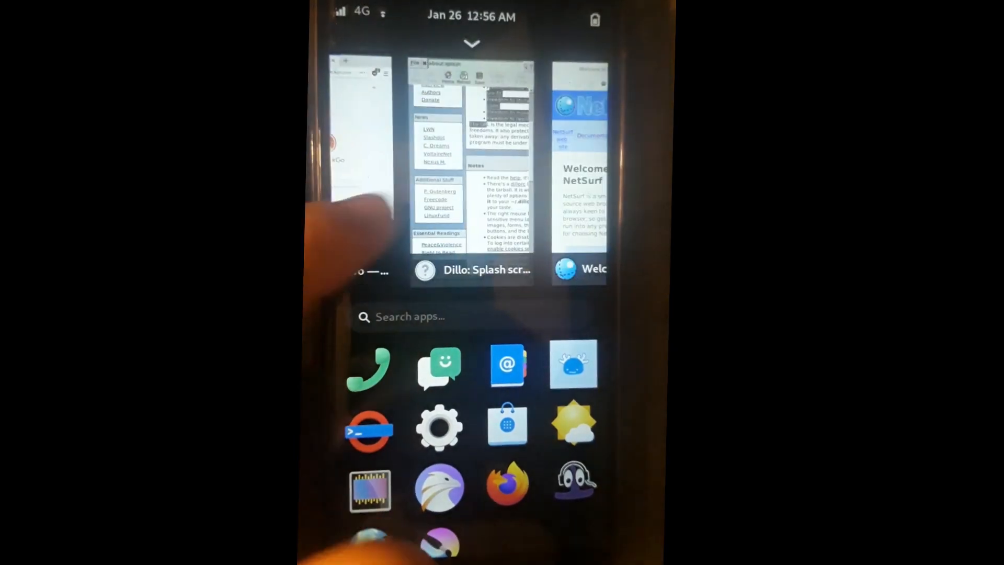
pyautogui.hscroll(-3)
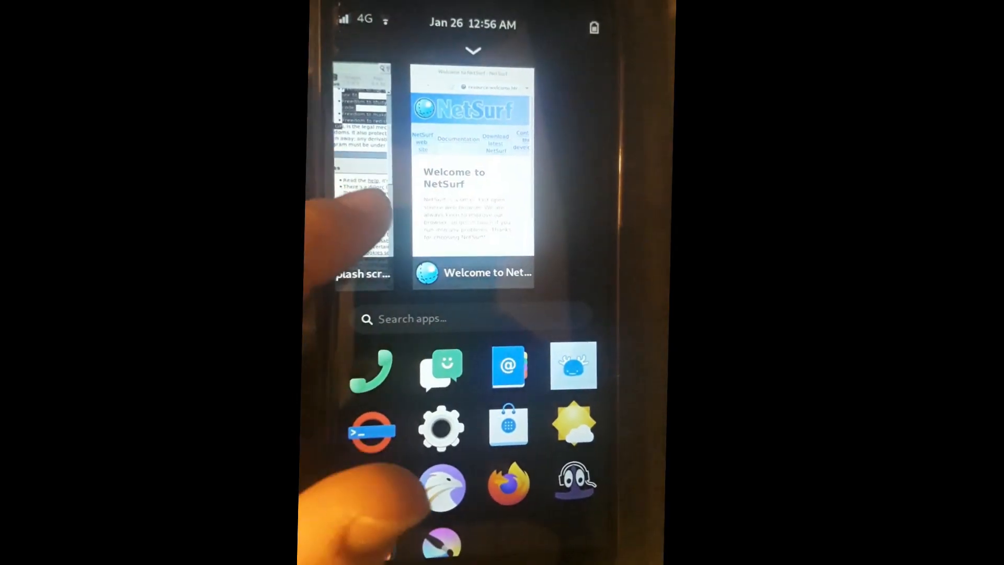
pyautogui.hscroll(3)
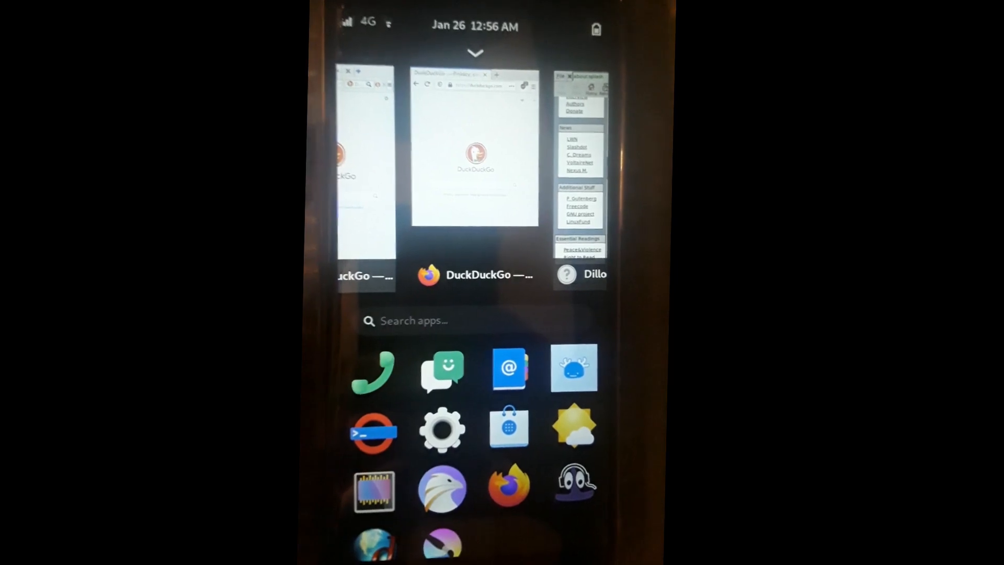
pyautogui.scroll(-3)
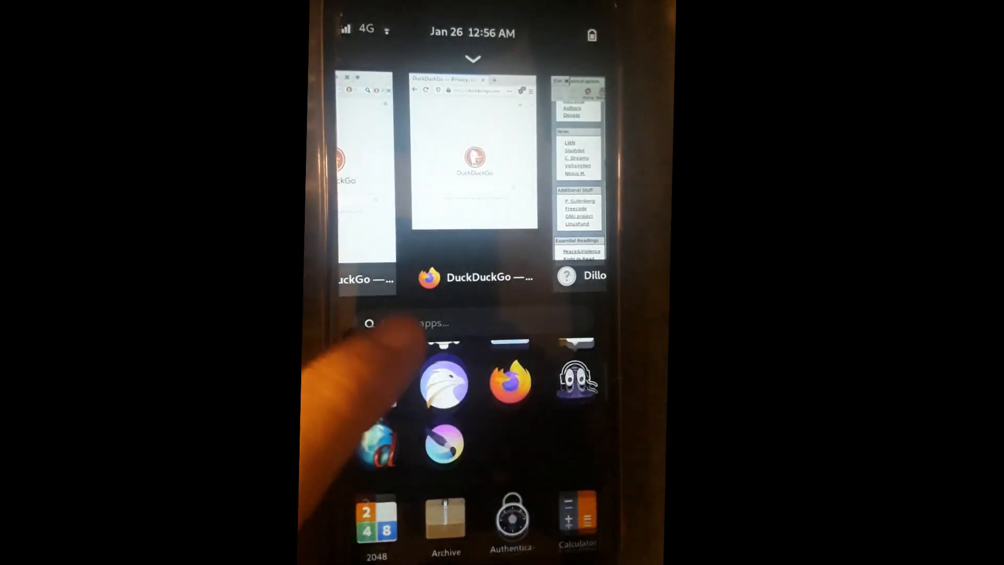